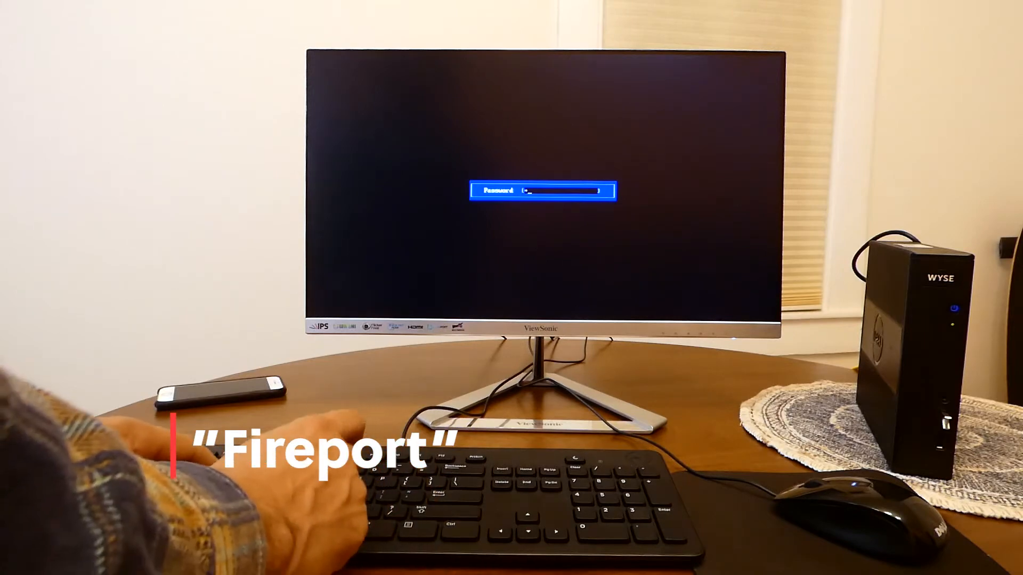
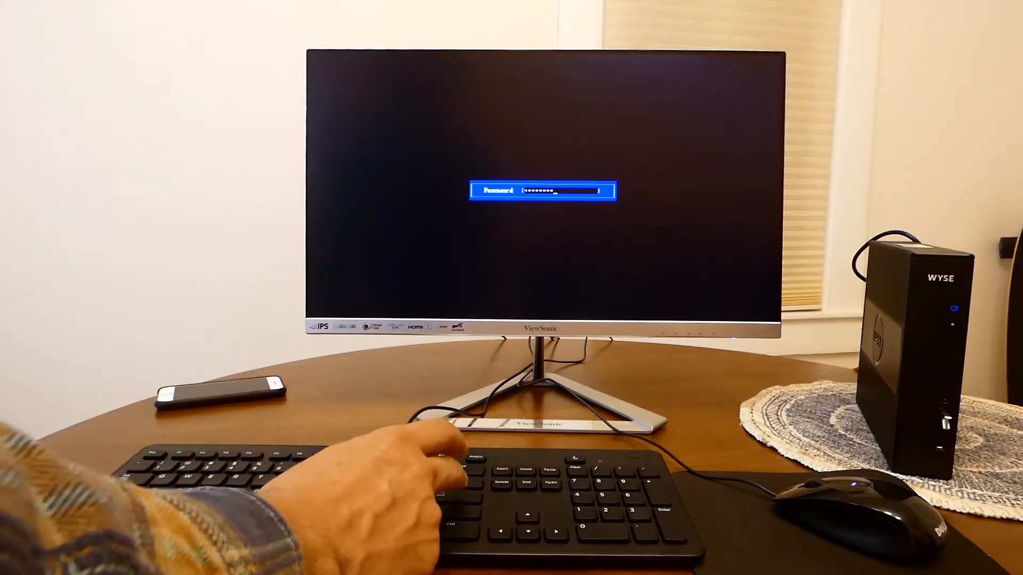
Unlock BIOS setup with the supervisor password and enable Boot From USB under Advanced.
key(enter)
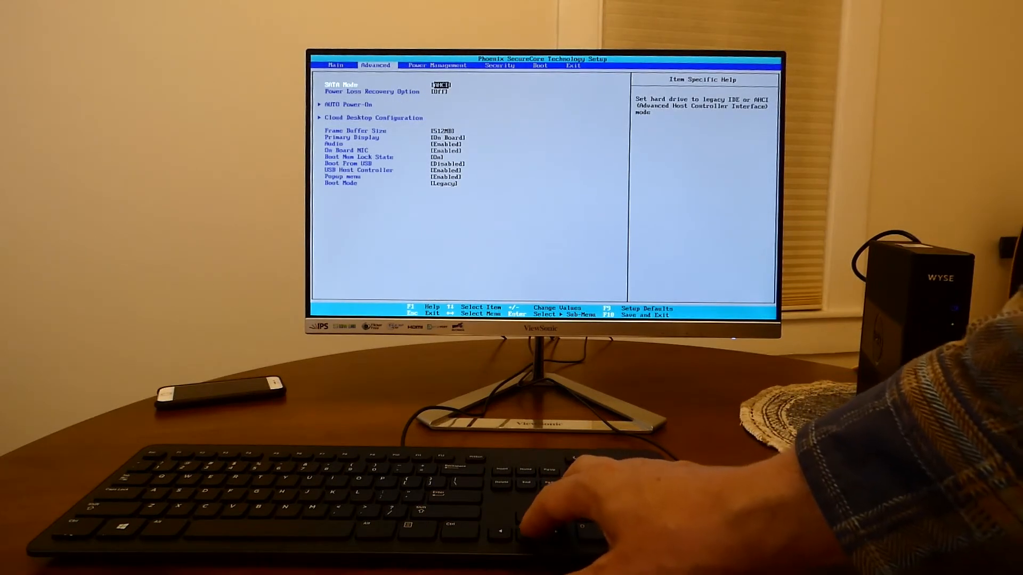
key(down)
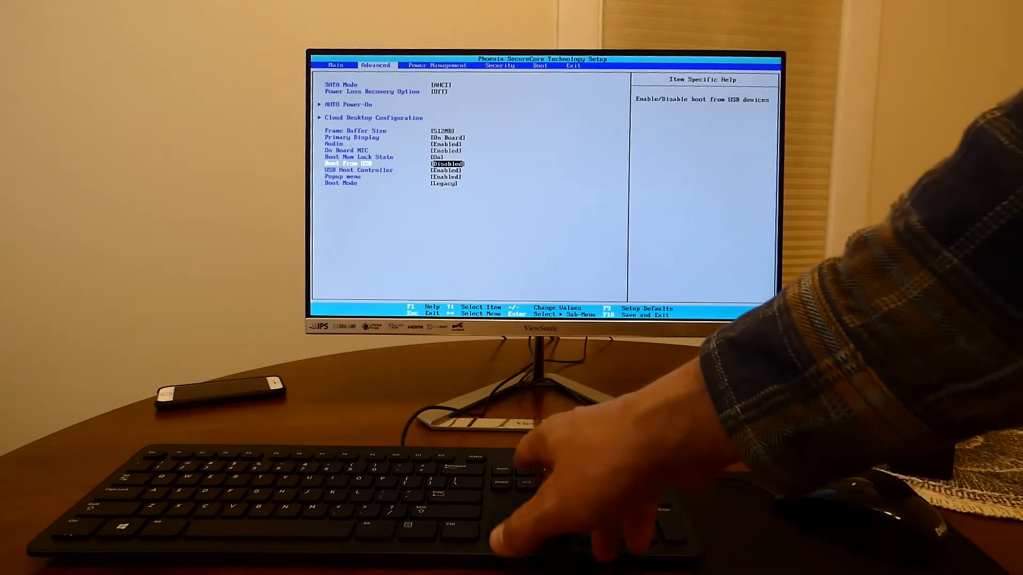
key(enter)
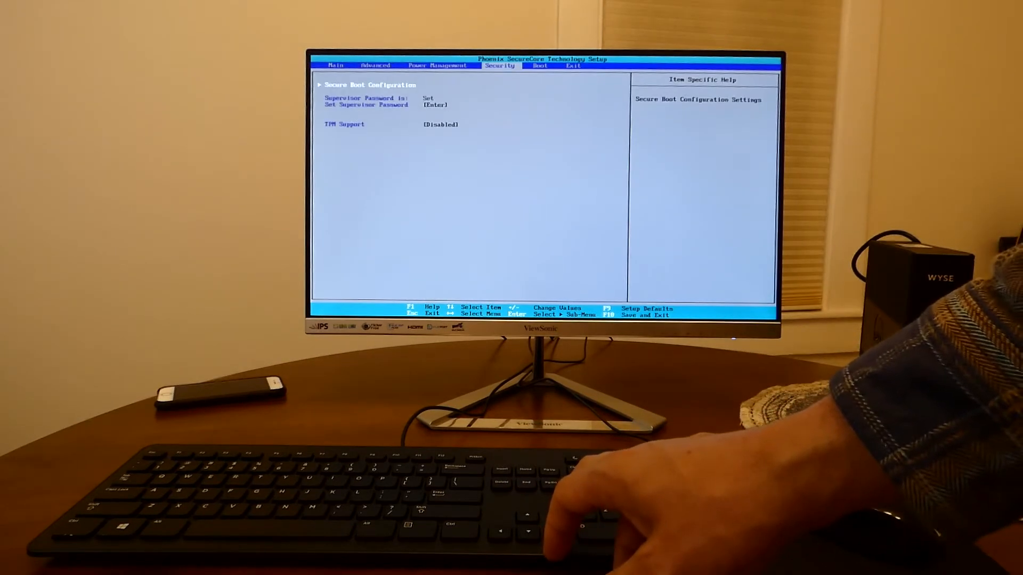
Review the Security and Boot tabs, then save changes and exit with F10.
key(right)
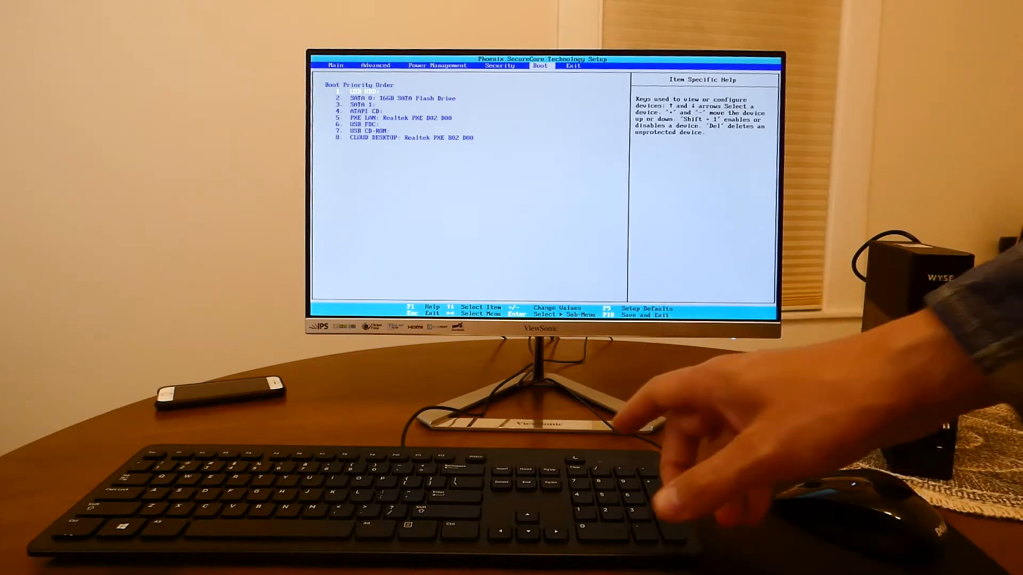
key(f10)
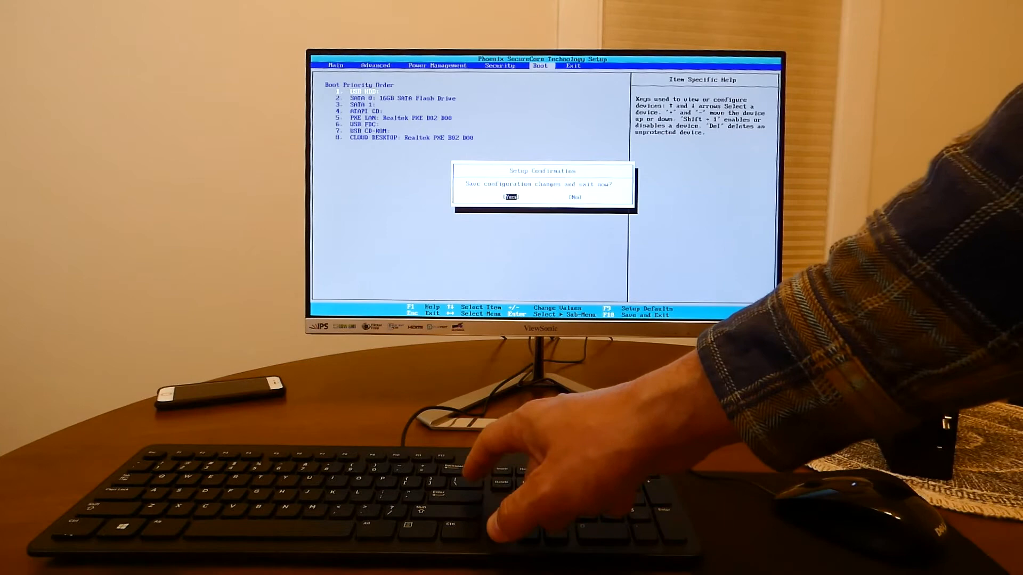
key(enter)
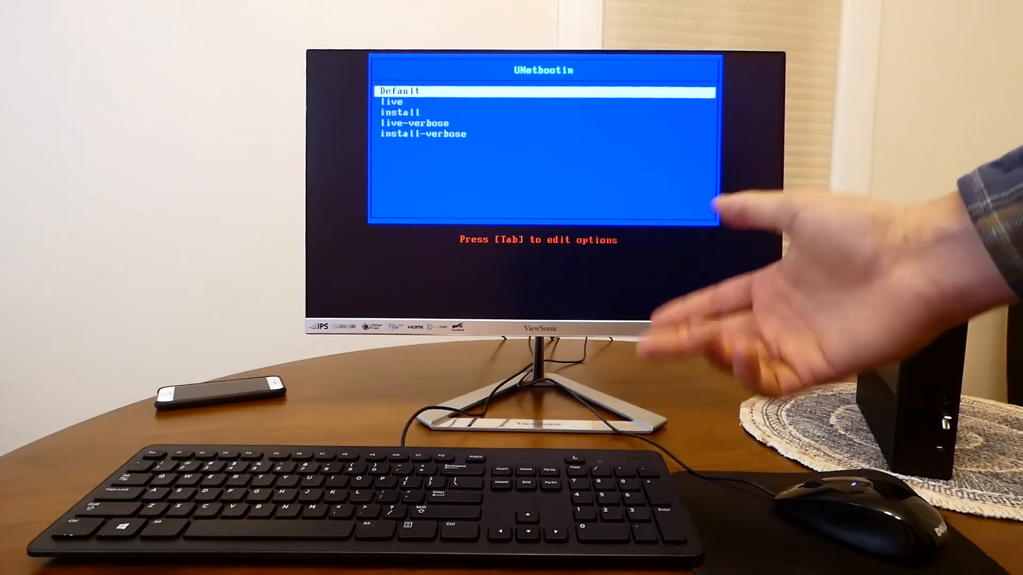
Select and boot the 'live' entry from the UNetbootin menu.
key(Down)
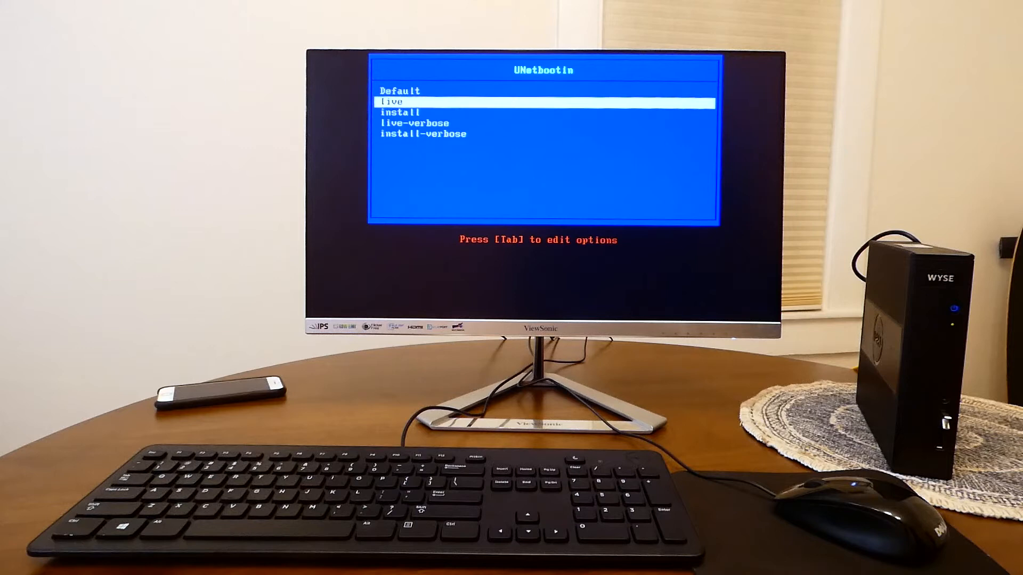
key(Down)
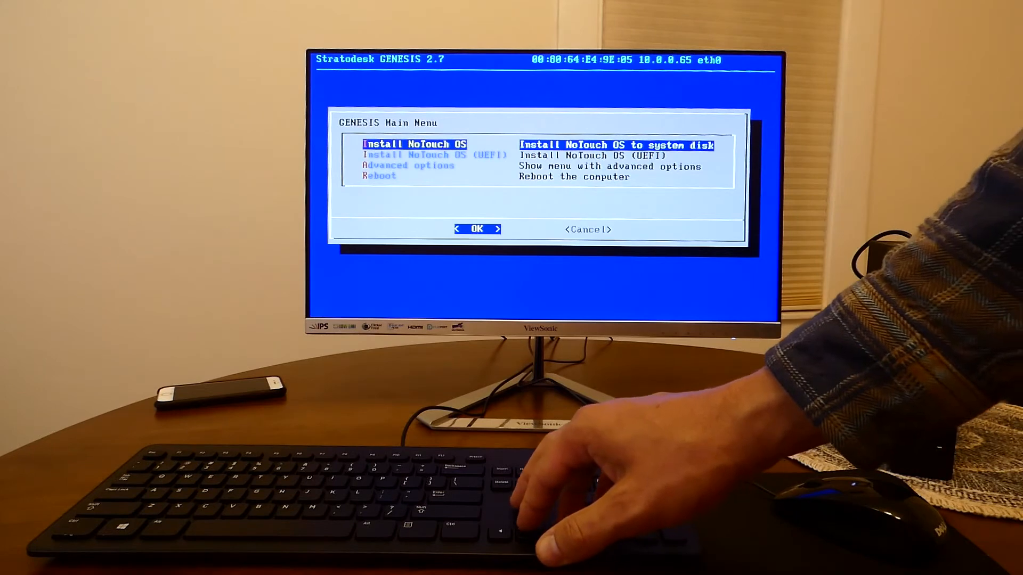
Install NoTouch OS to the 16GB SATA flash drive, accepting the Client S/N and the overwrite warning.
key(Down)
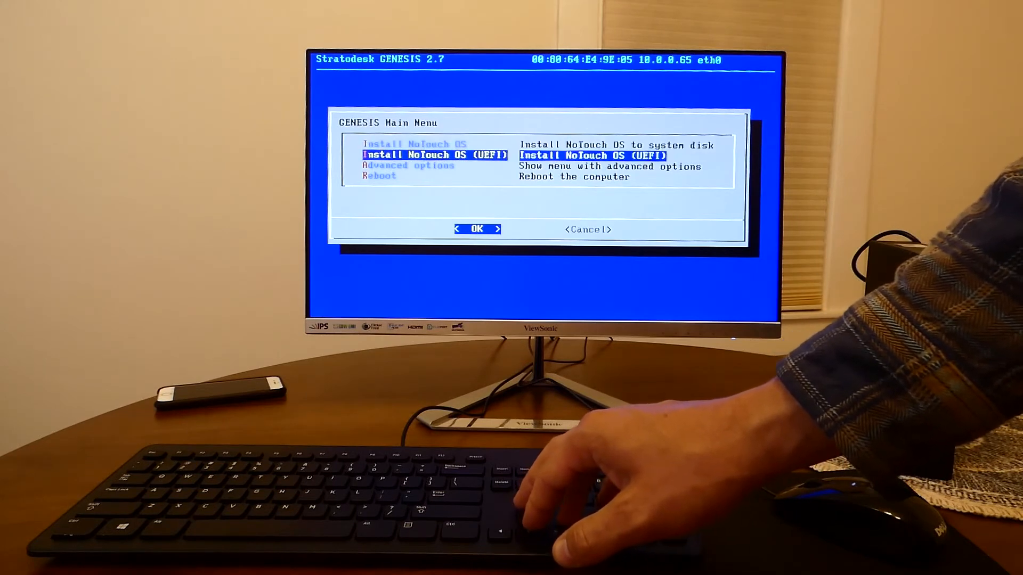
key(up)
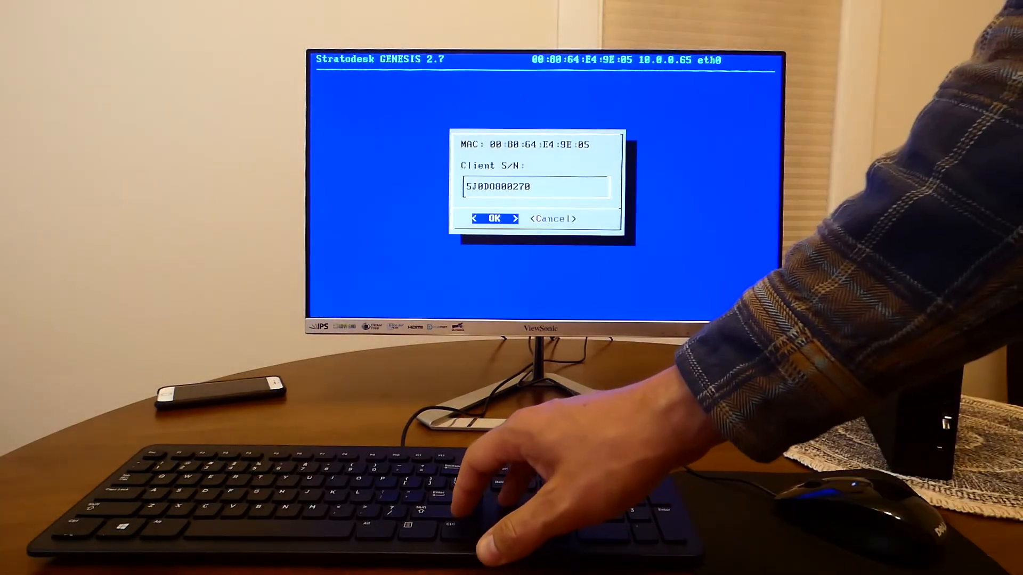
click(496, 219)
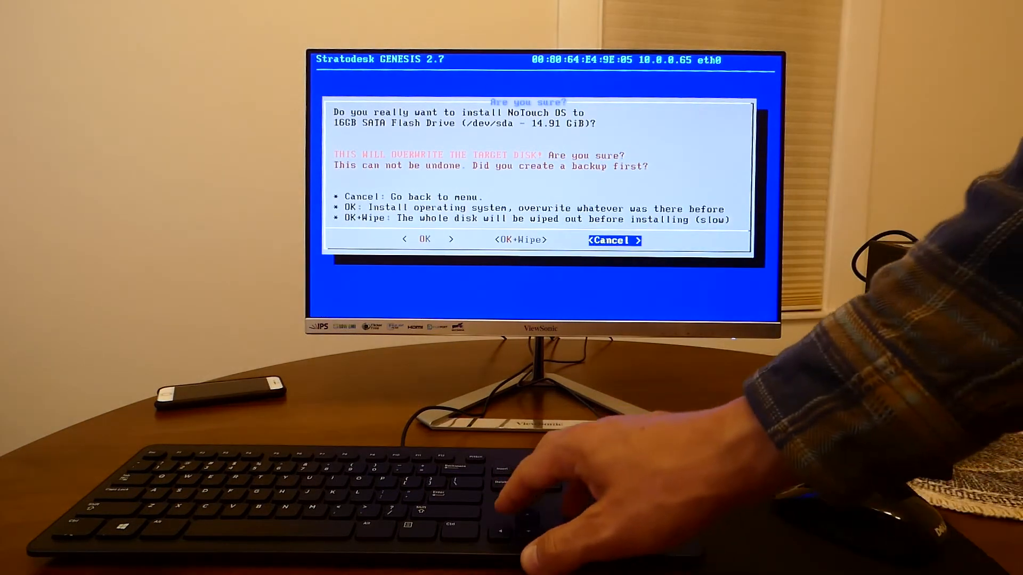
key(Left)
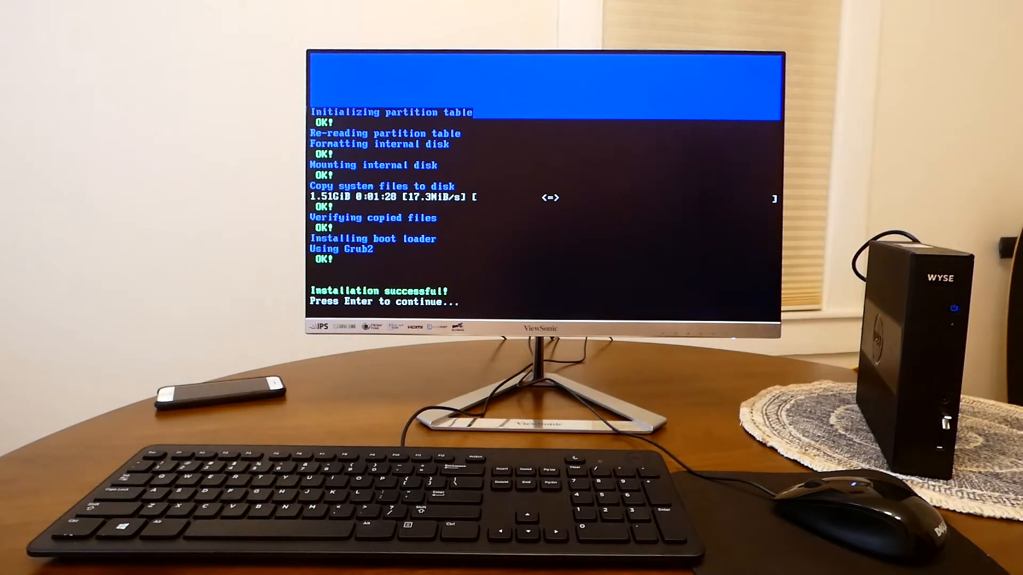
Acknowledge the successful installation and reboot the thin client from the GENESIS menu.
key(enter)
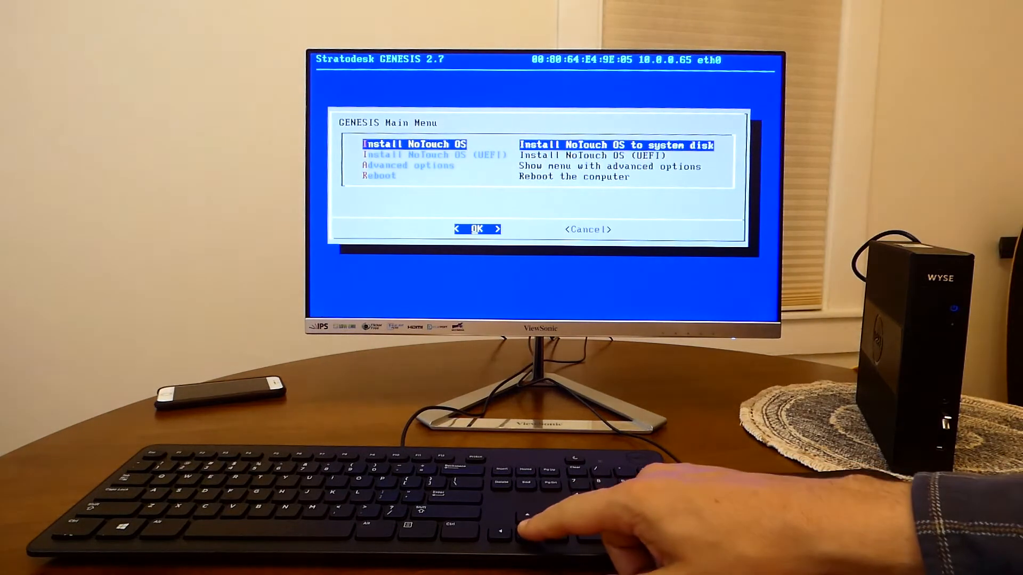
key(Down)
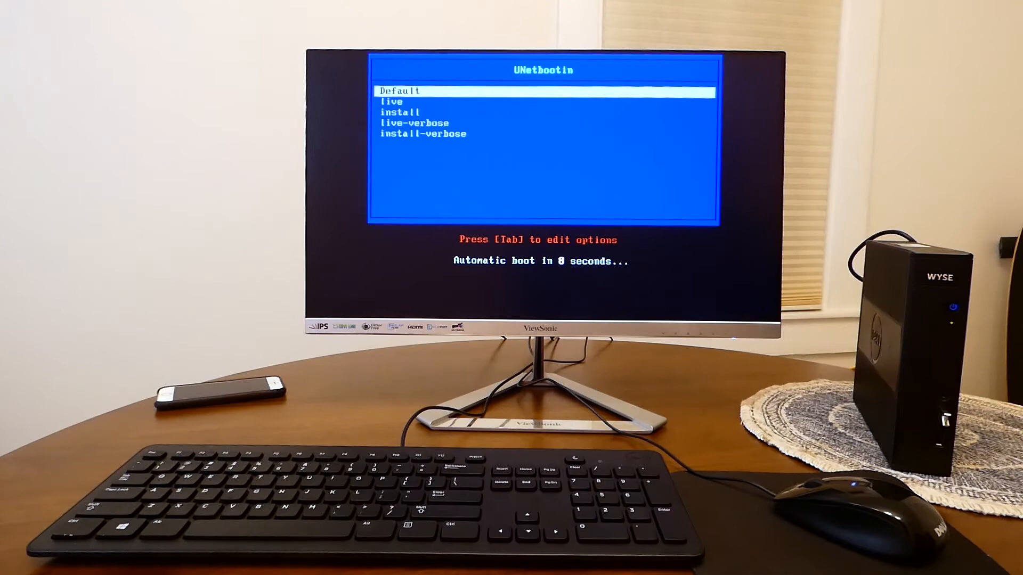
key(Tab)
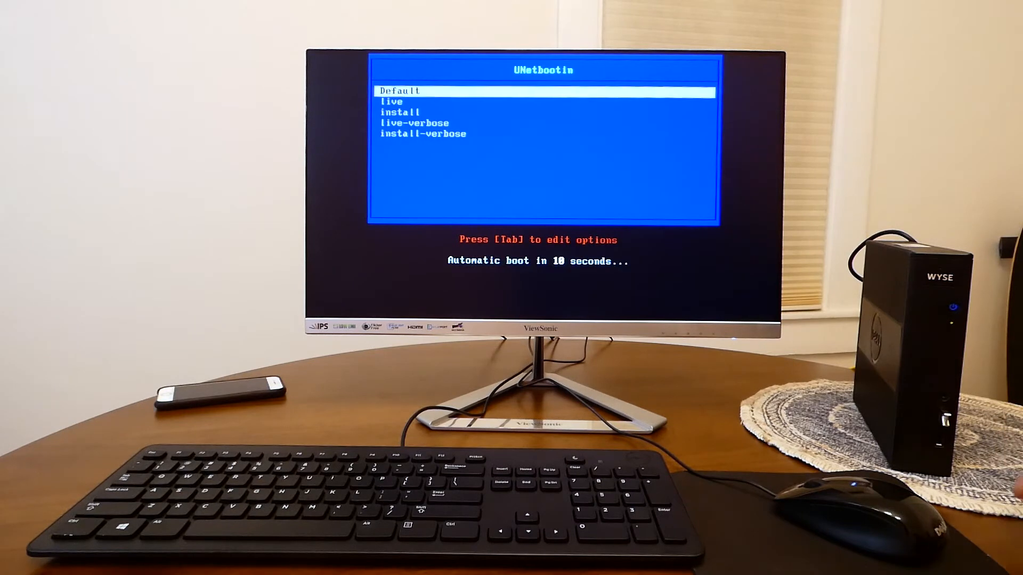
key(Tab)
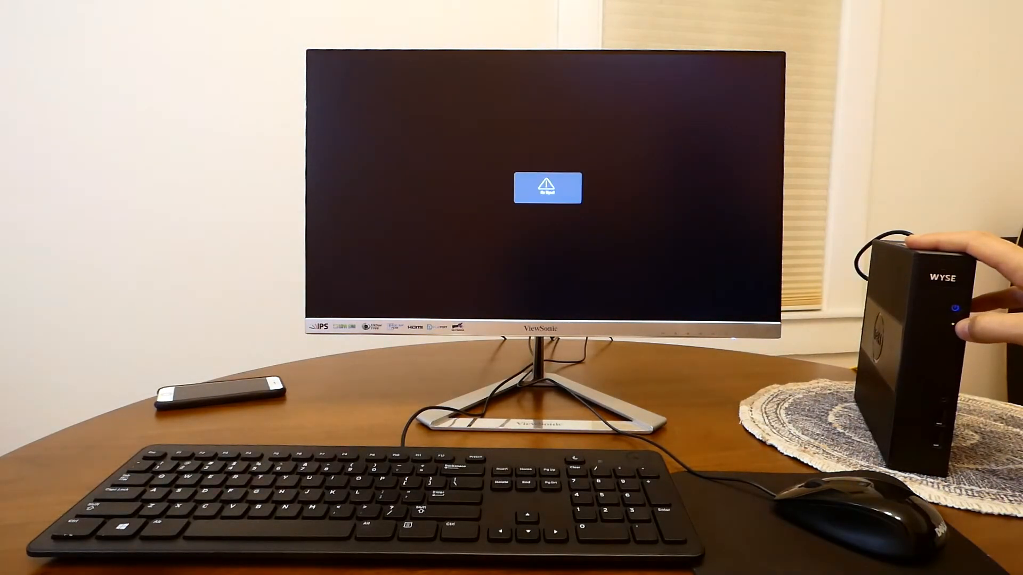
Boot the installed NoTouch OS to the Stratodesk login window.
click(946, 307)
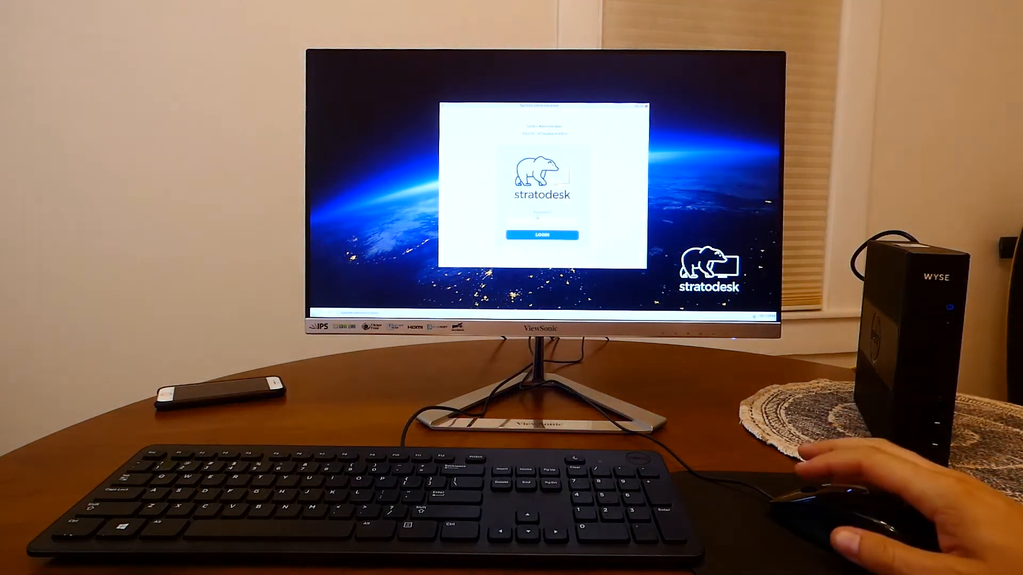
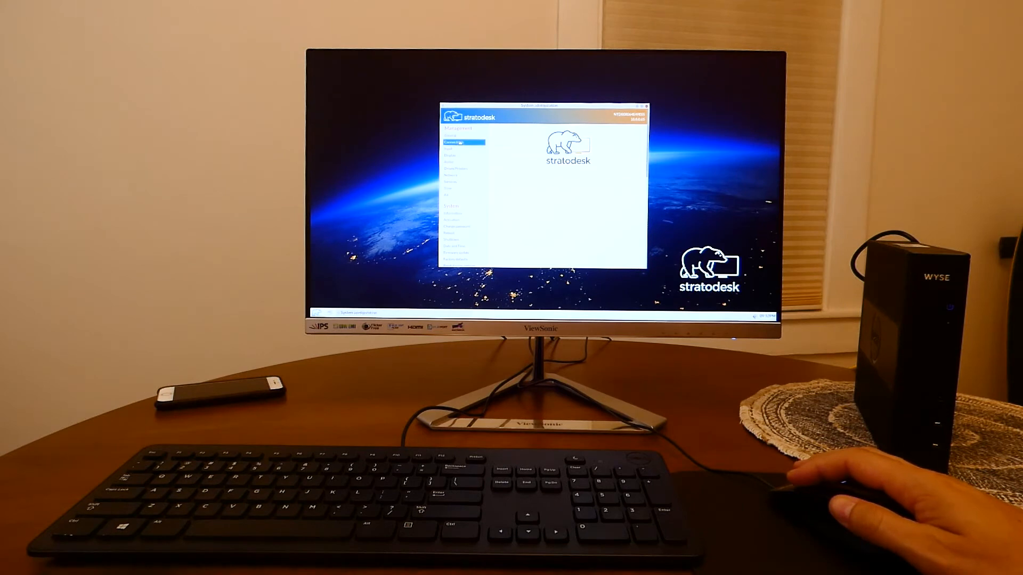
click(463, 141)
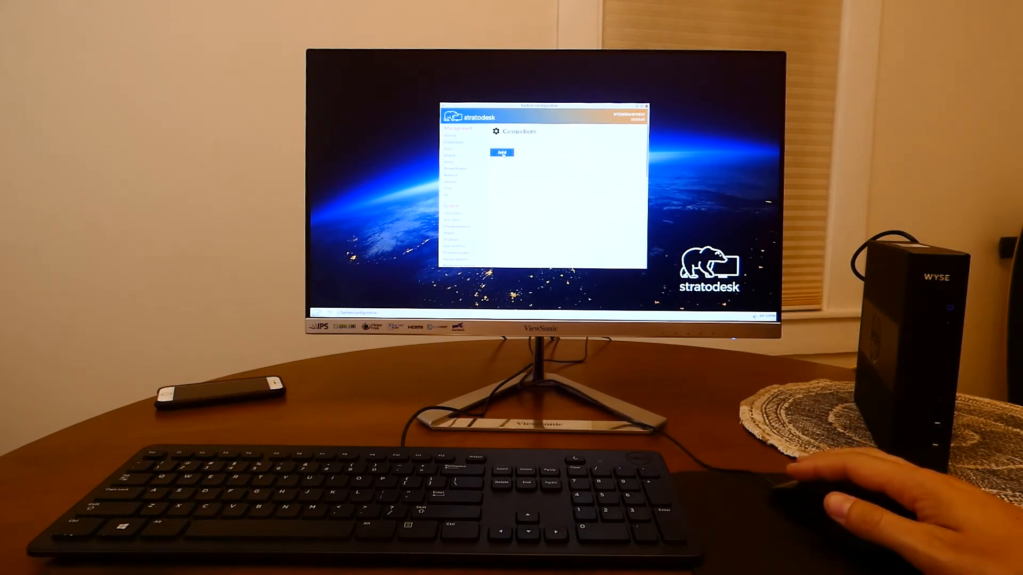
click(501, 153)
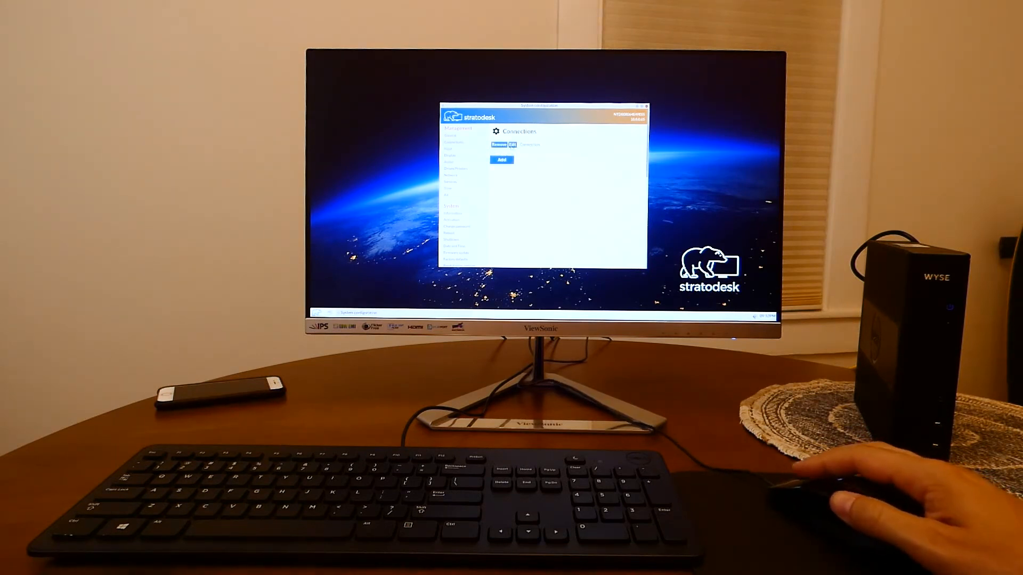
click(500, 160)
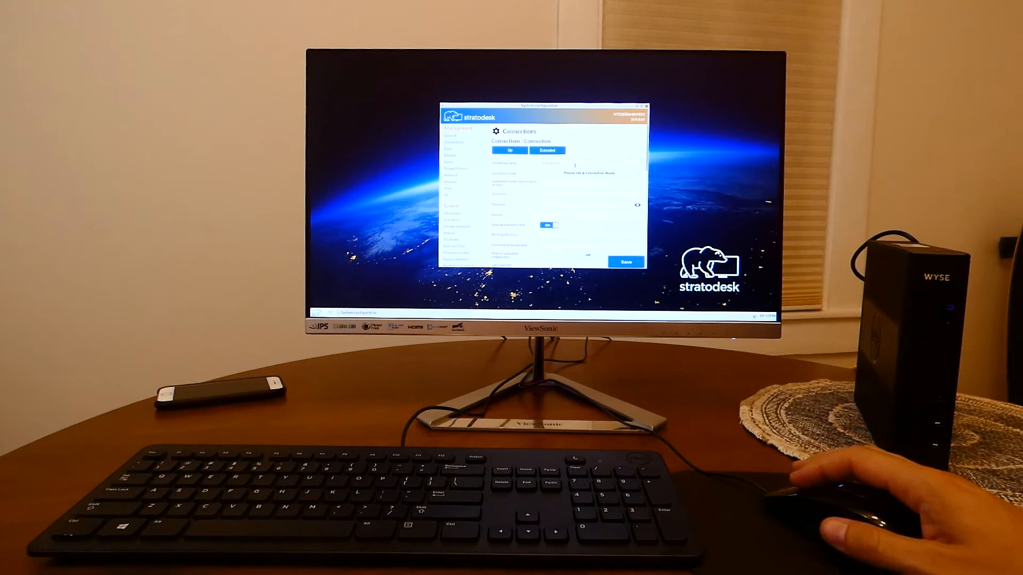
mouse_move(848, 502)
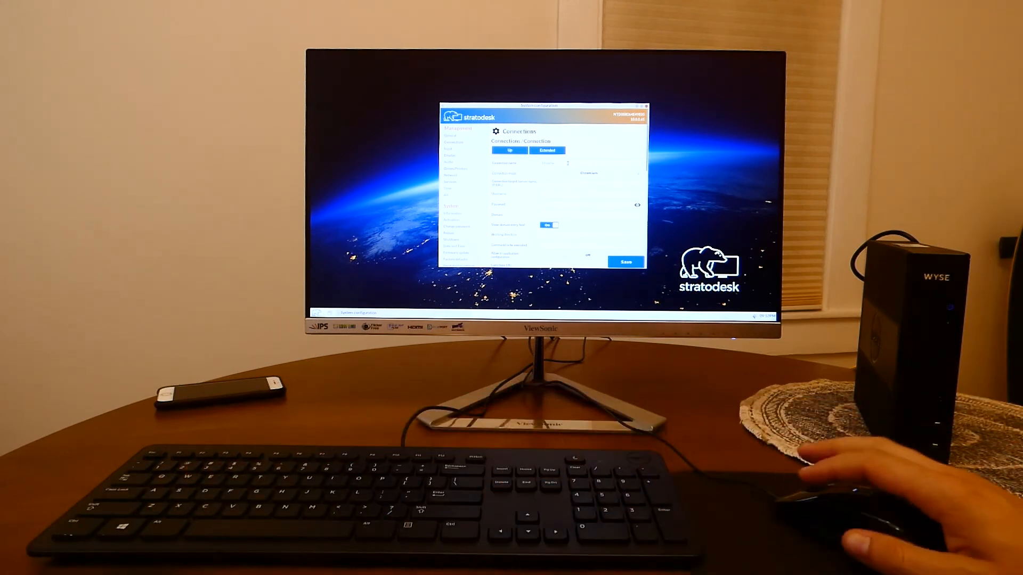
Save the Chromium connection settings so it launches a browser session.
click(625, 262)
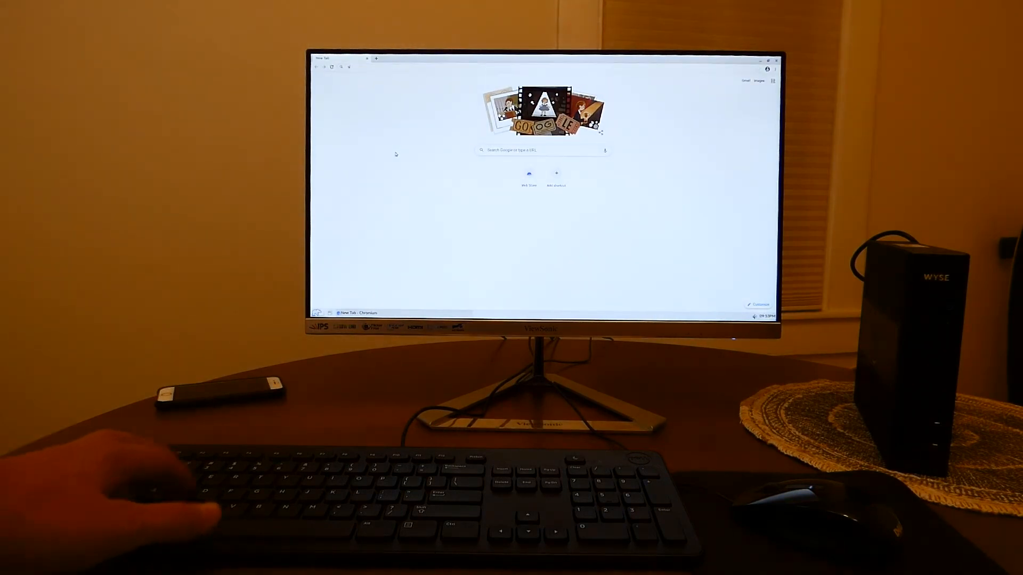
Enter 'strato' in the Chromium address bar to start a search.
text(strato)
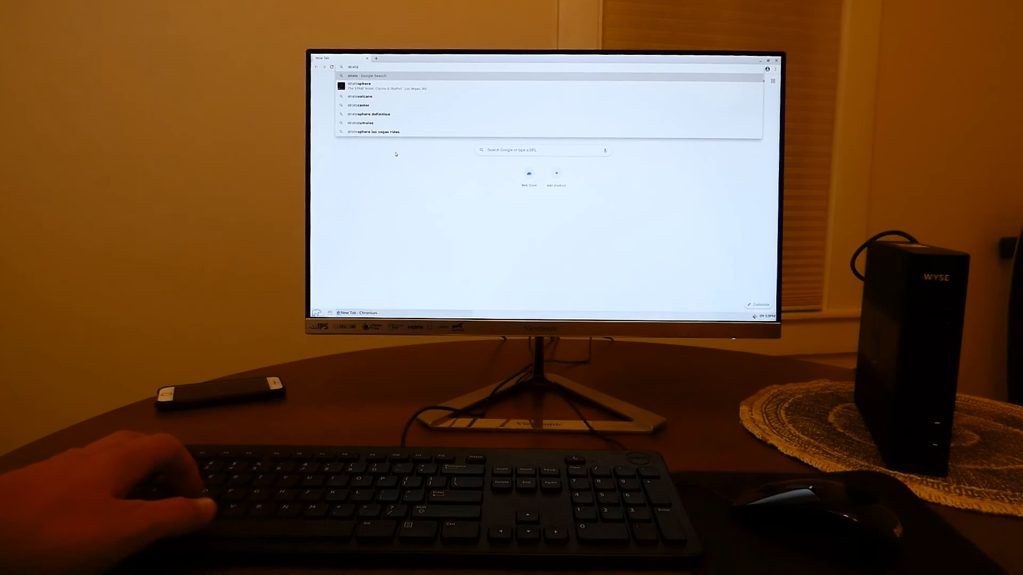